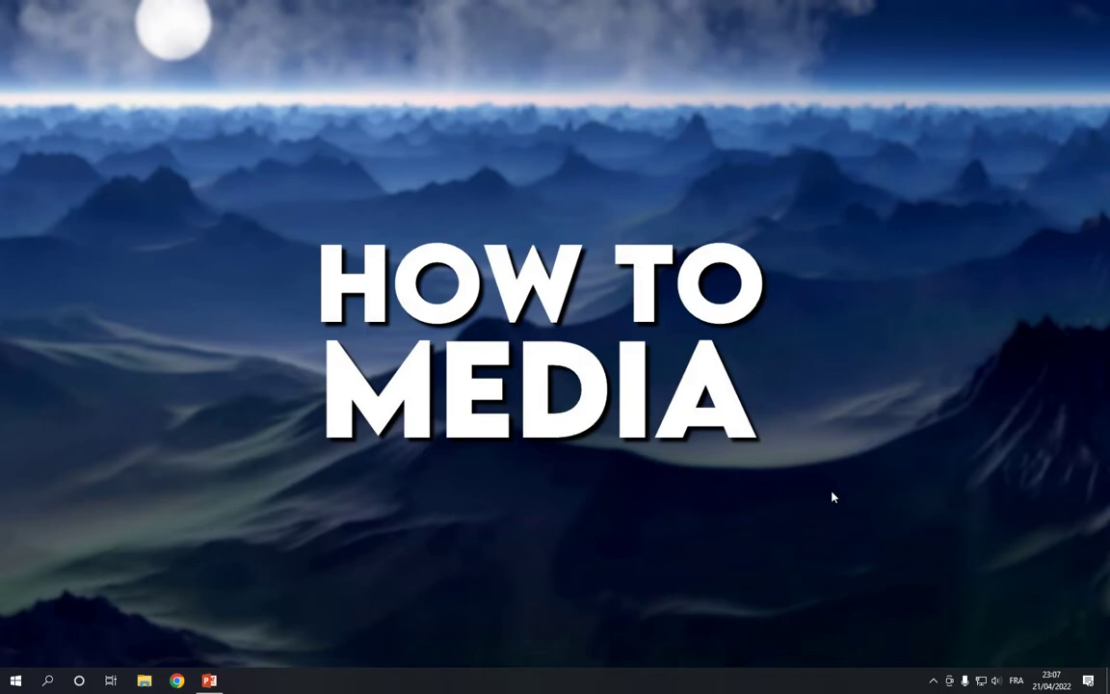
- Launch PowerPoint so its start screen with the template gallery appears
left_click(208, 680)
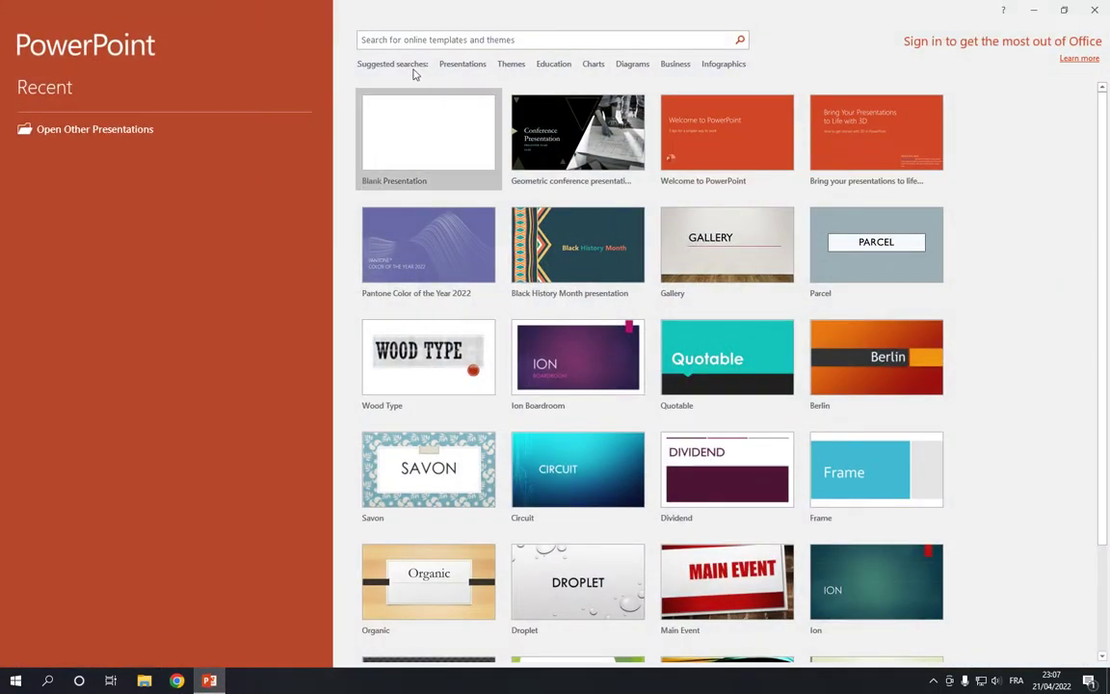
mouse_move(459, 64)
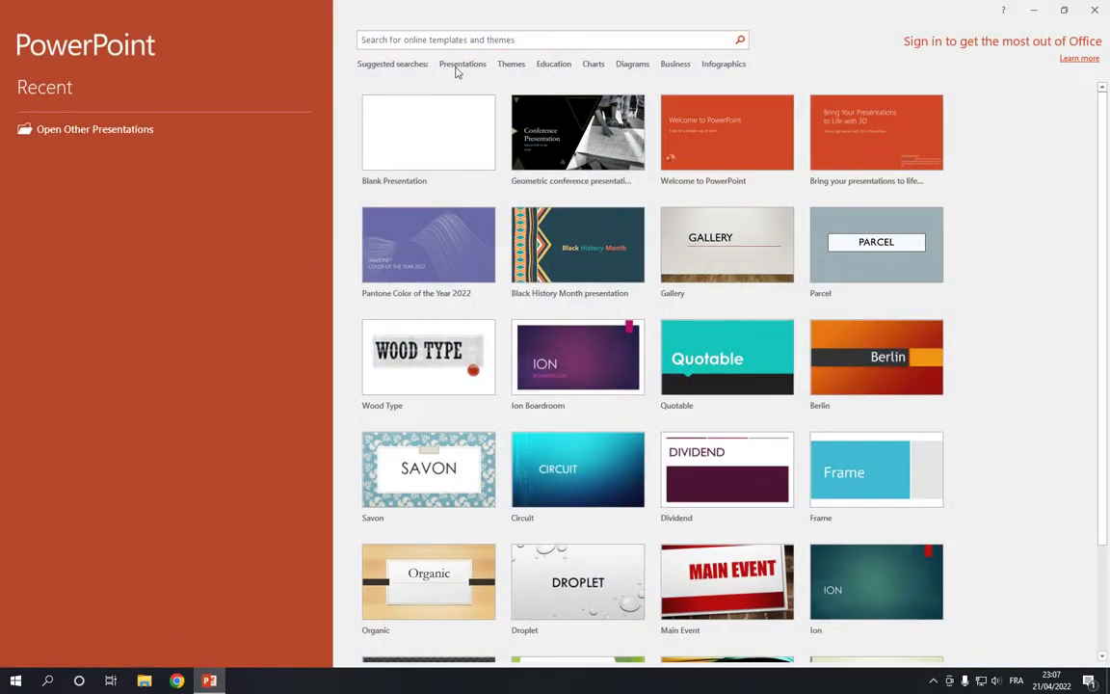
- Browse the Presentations template category and create a deck from the Geometric presentation template
left_click(462, 64)
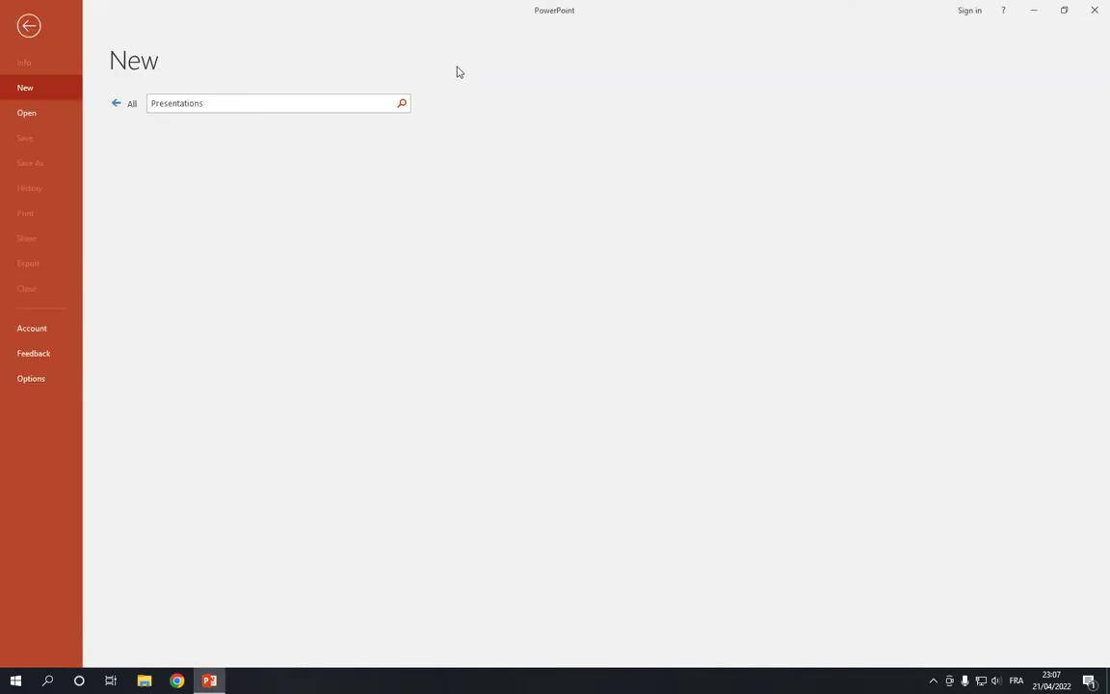
left_click(401, 104)
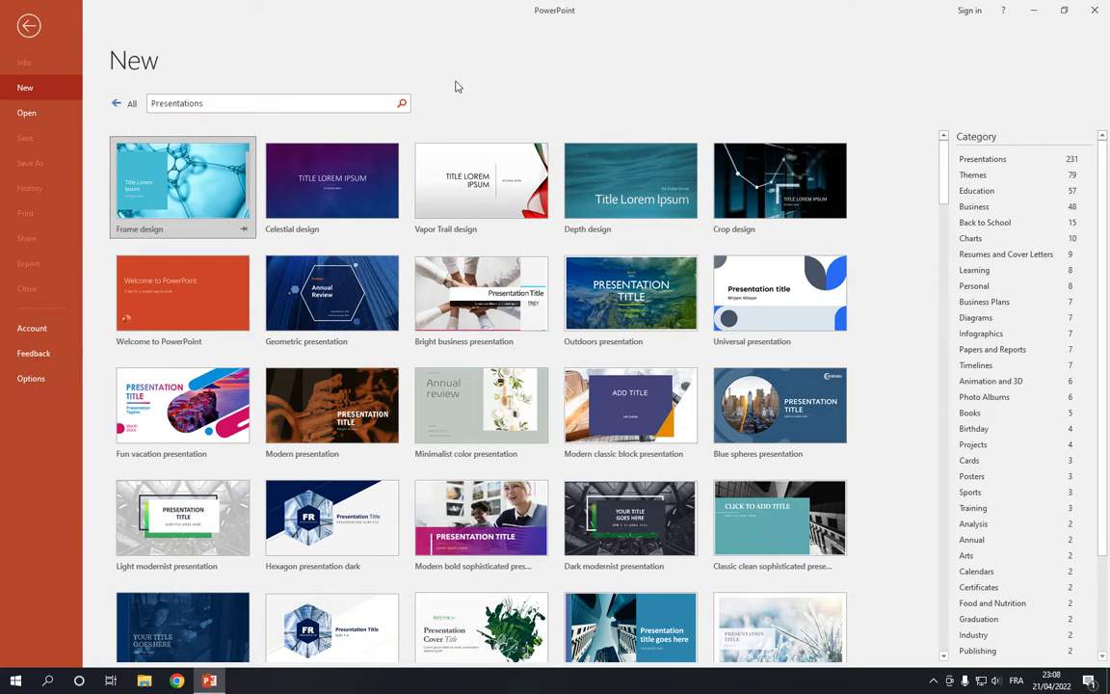
mouse_move(389, 154)
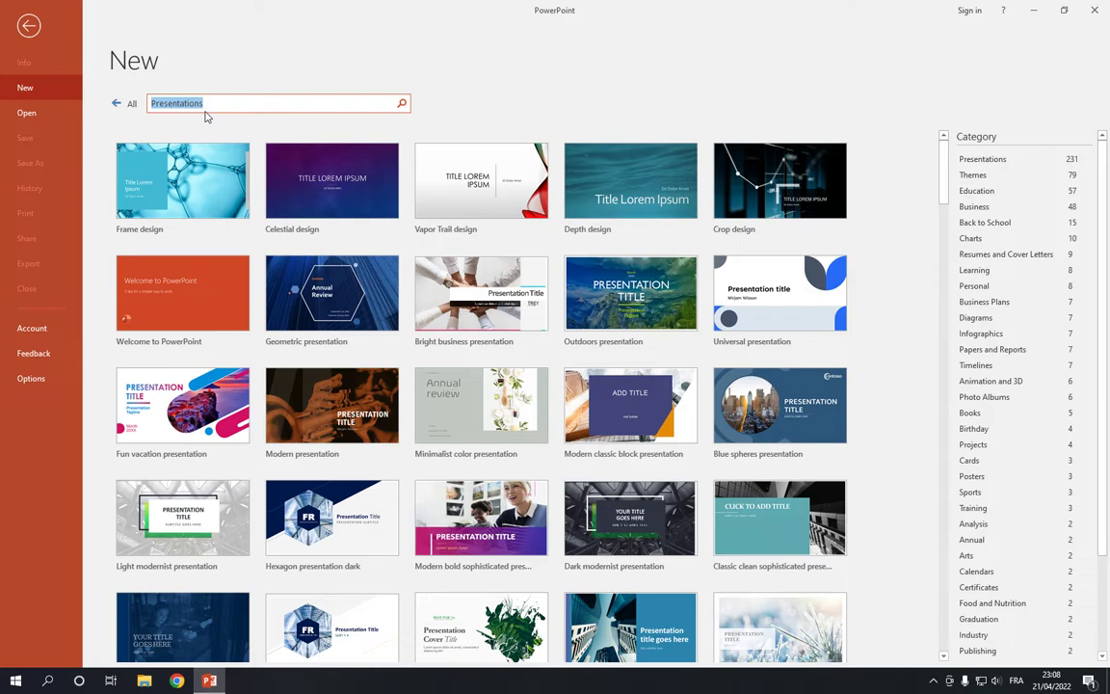
left_click(332, 293)
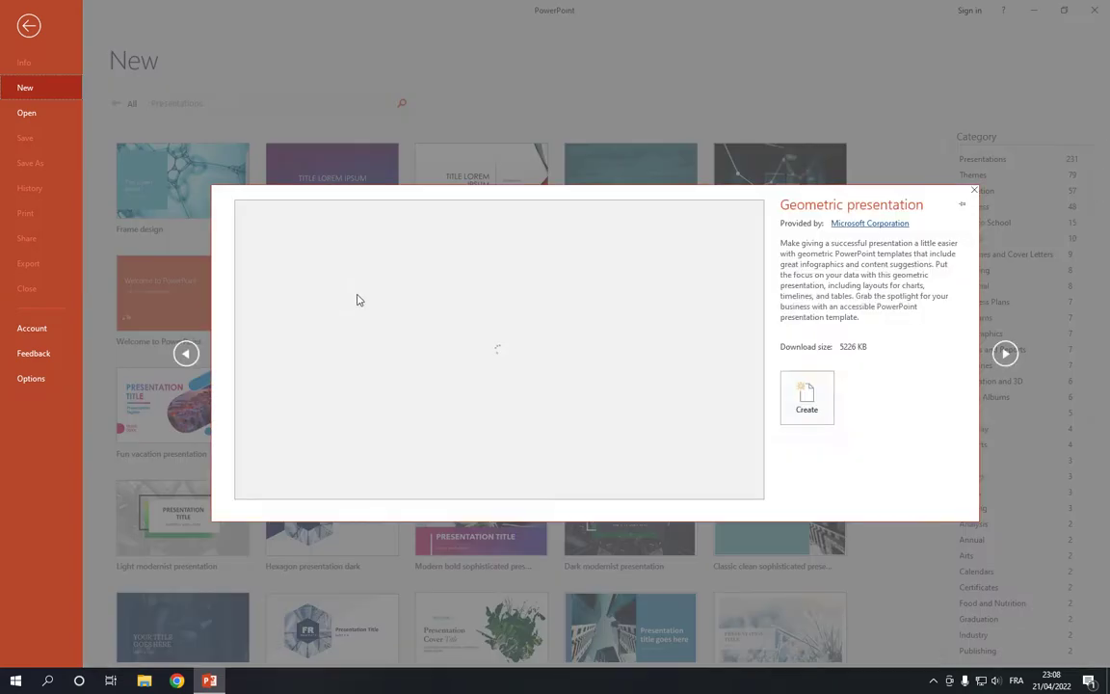
left_click(805, 397)
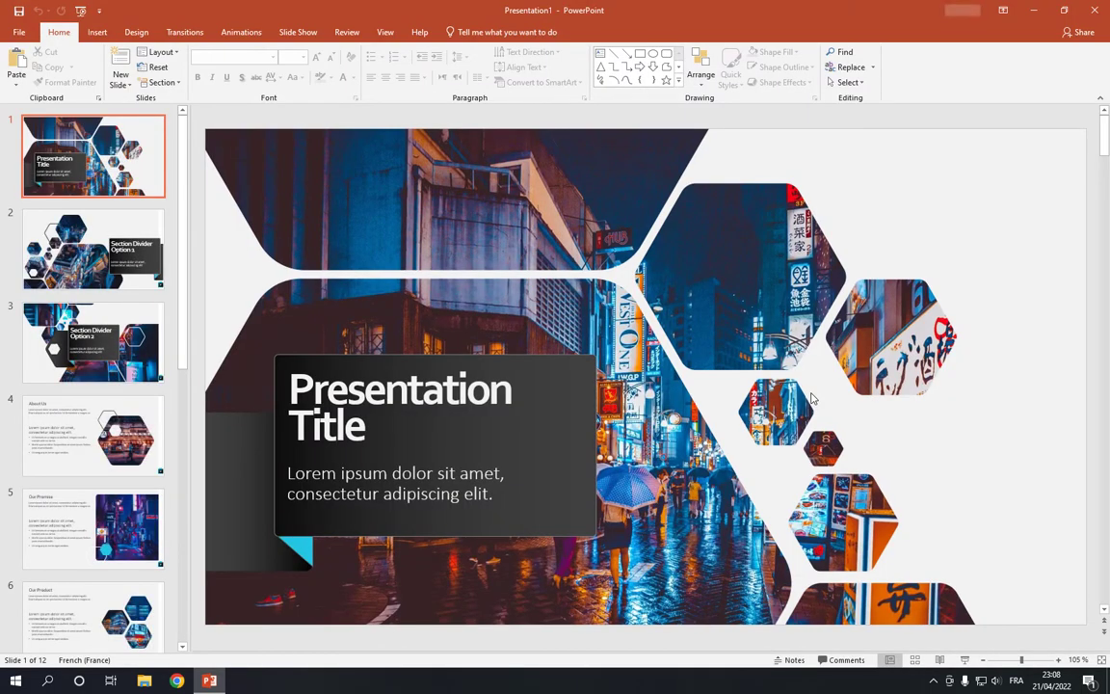
- Review slide 3 (Section Divider Option 2), the ThankYou slide and slide 10
left_click(399, 390)
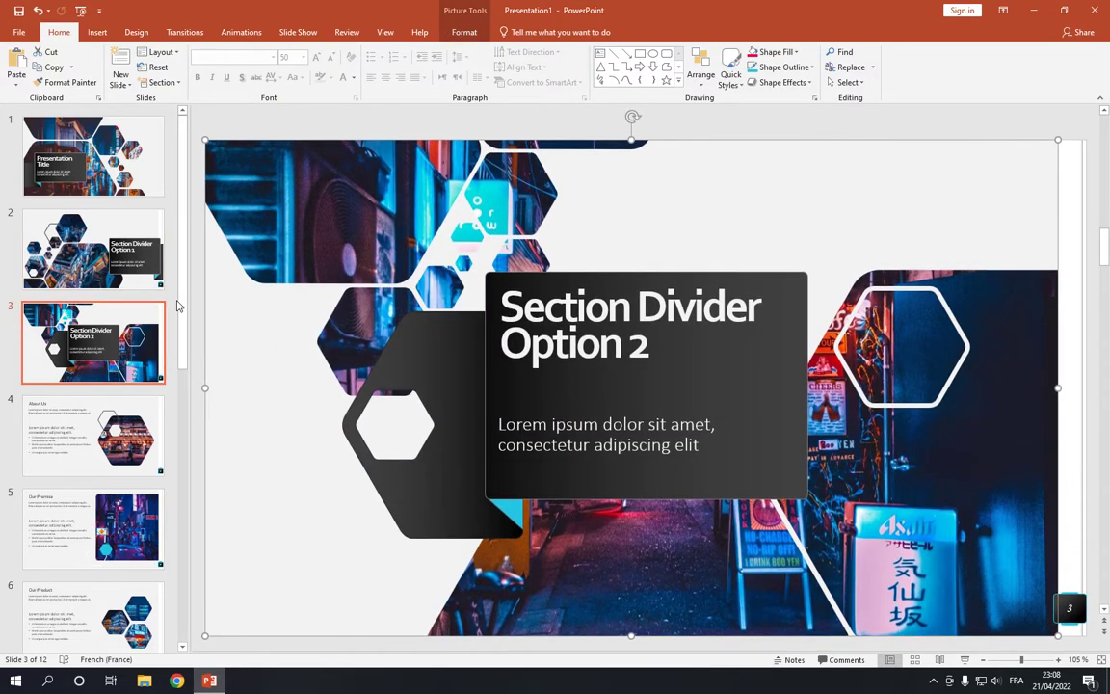
left_click(93, 356)
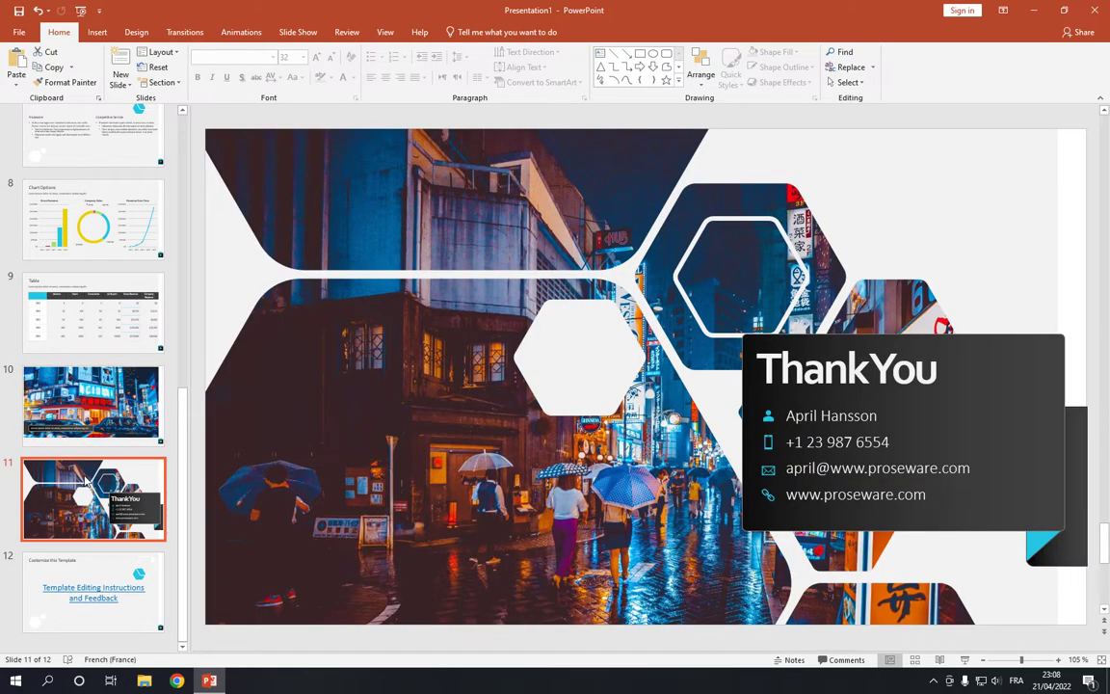
left_click(92, 405)
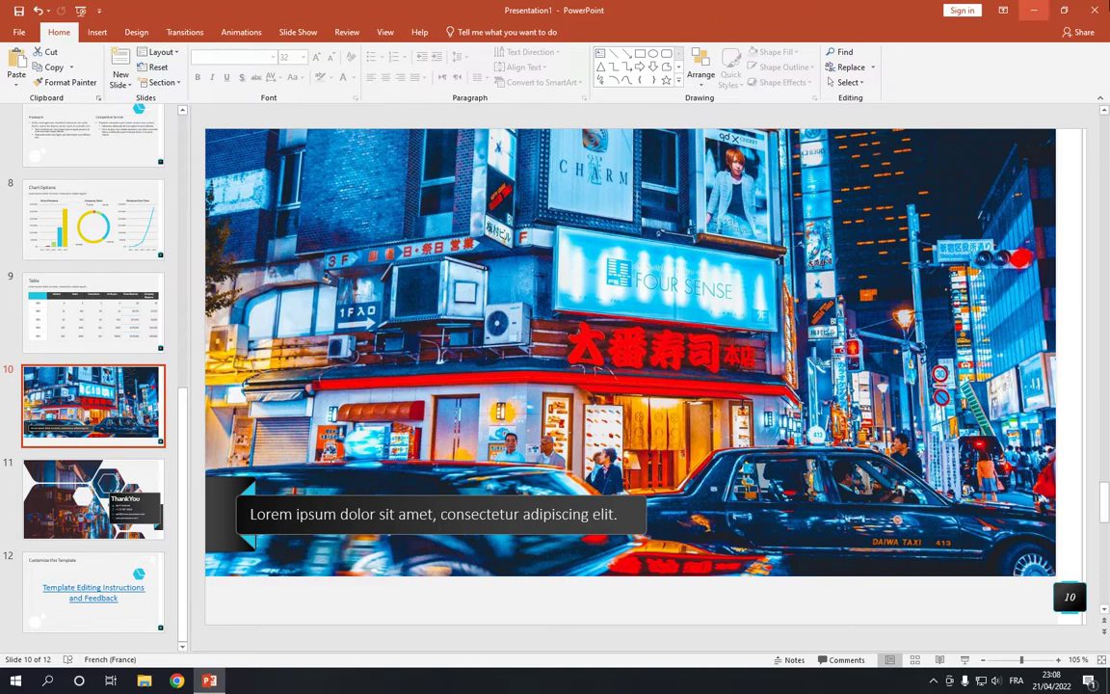
mouse_move(1098, 15)
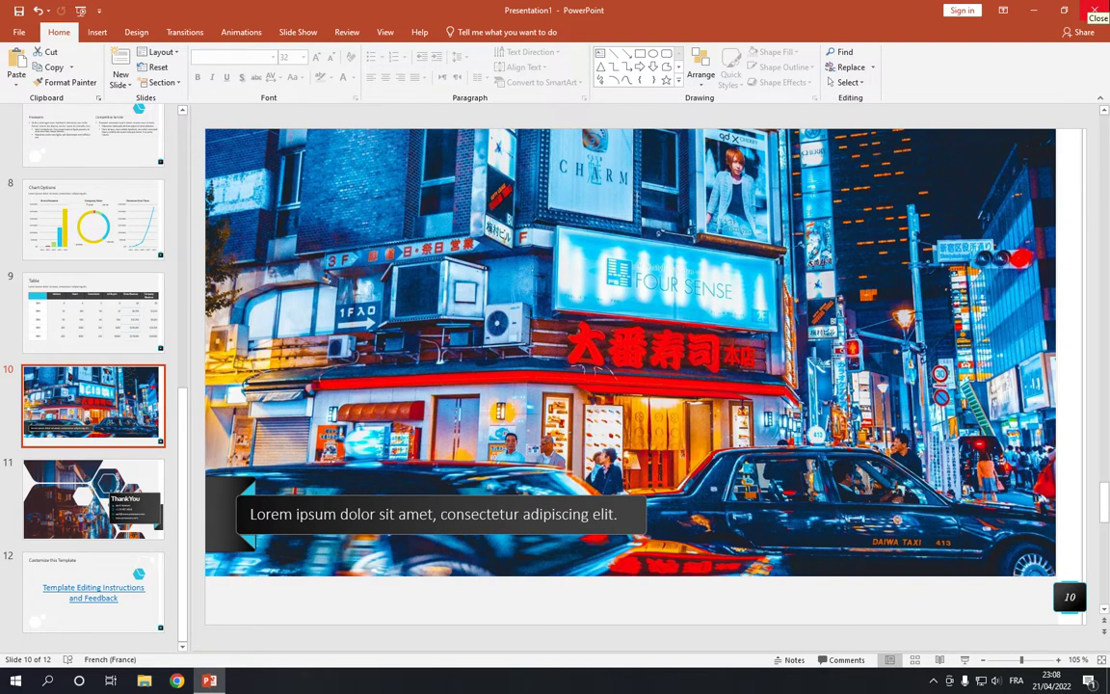
- Close the presentation, discarding it without saving
left_click(1094, 18)
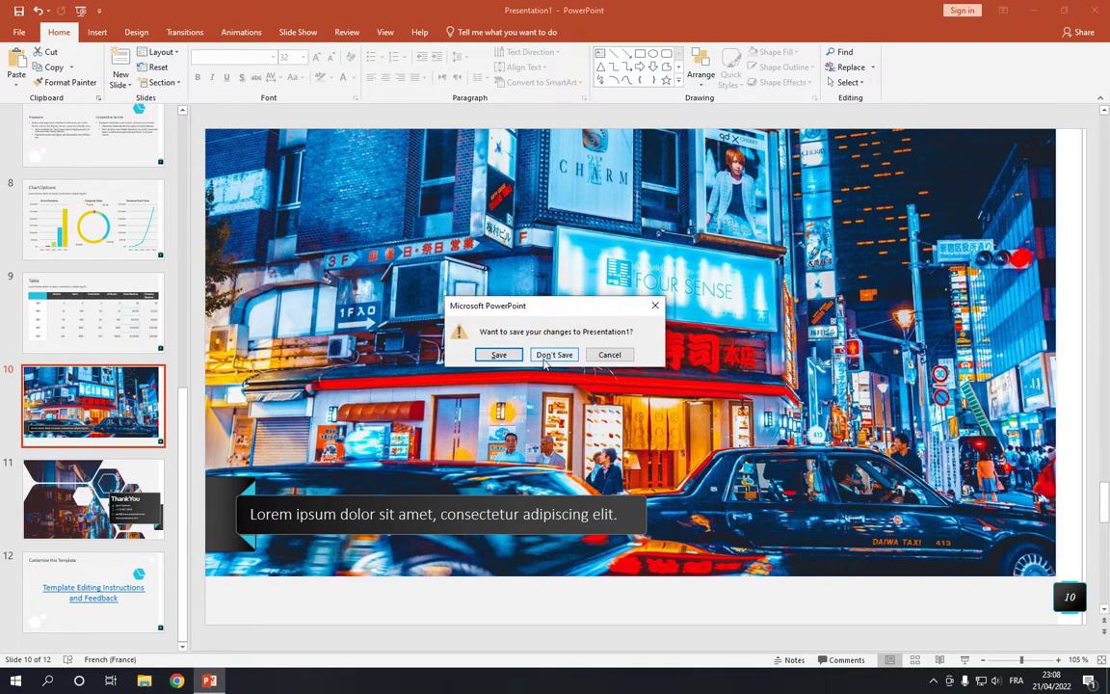
left_click(555, 355)
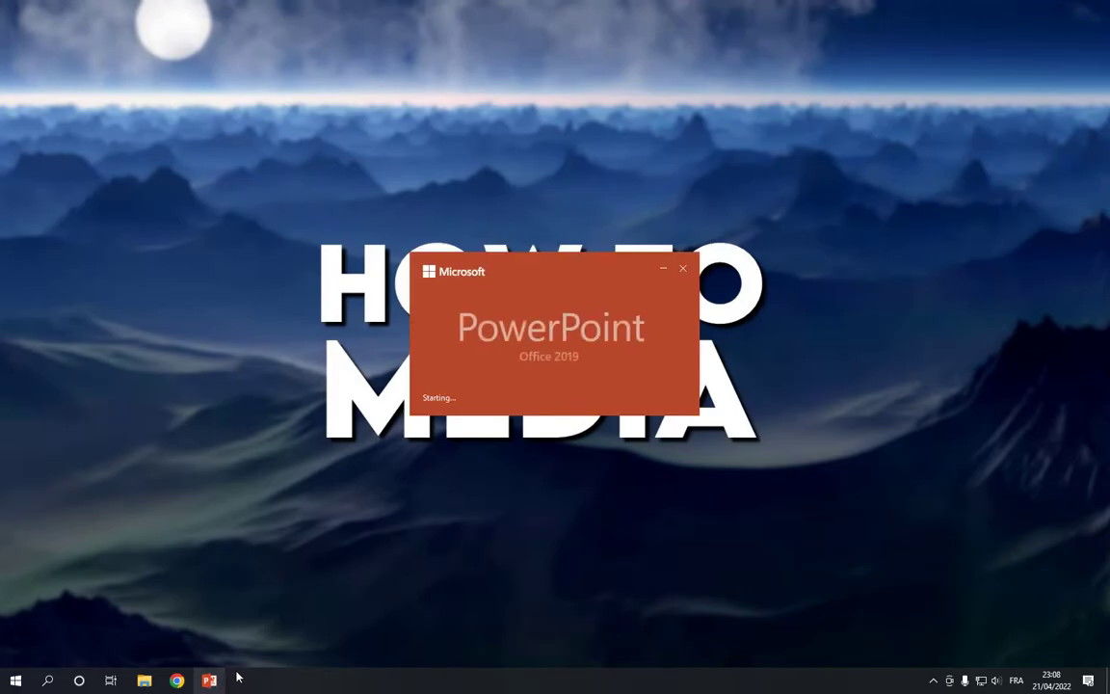